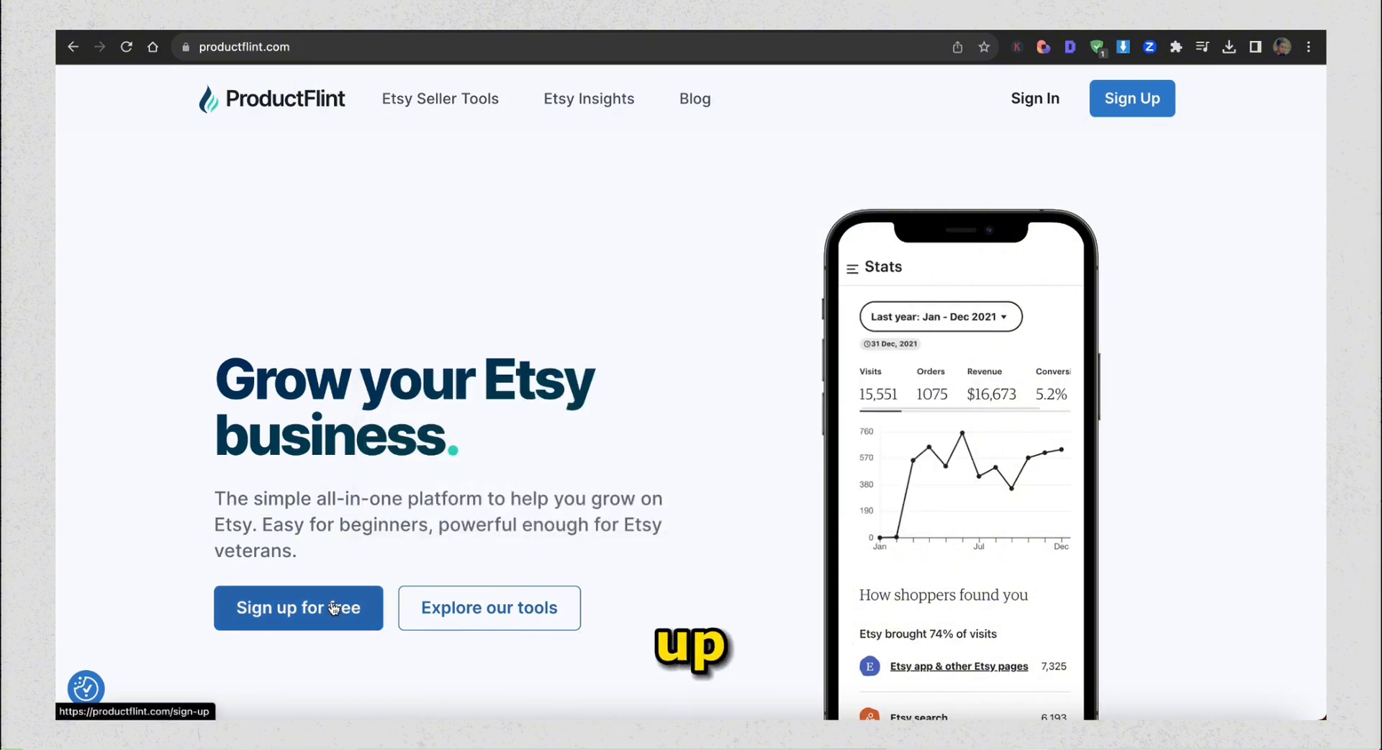
# Enter the dashboard and run Keyword Finder on 'halloween printable' (876K views, 159K competitors, 16K sales)
pyautogui.click(298, 607)
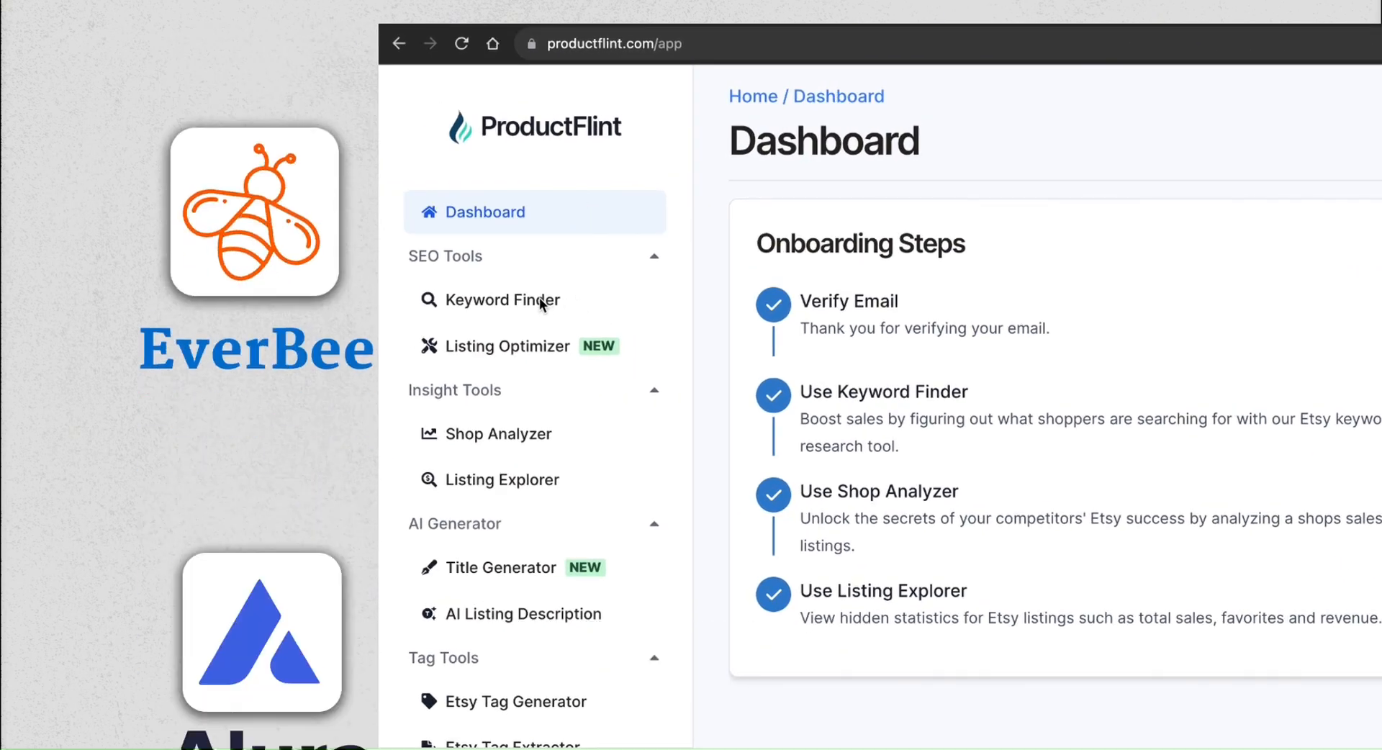
pyautogui.click(505, 300)
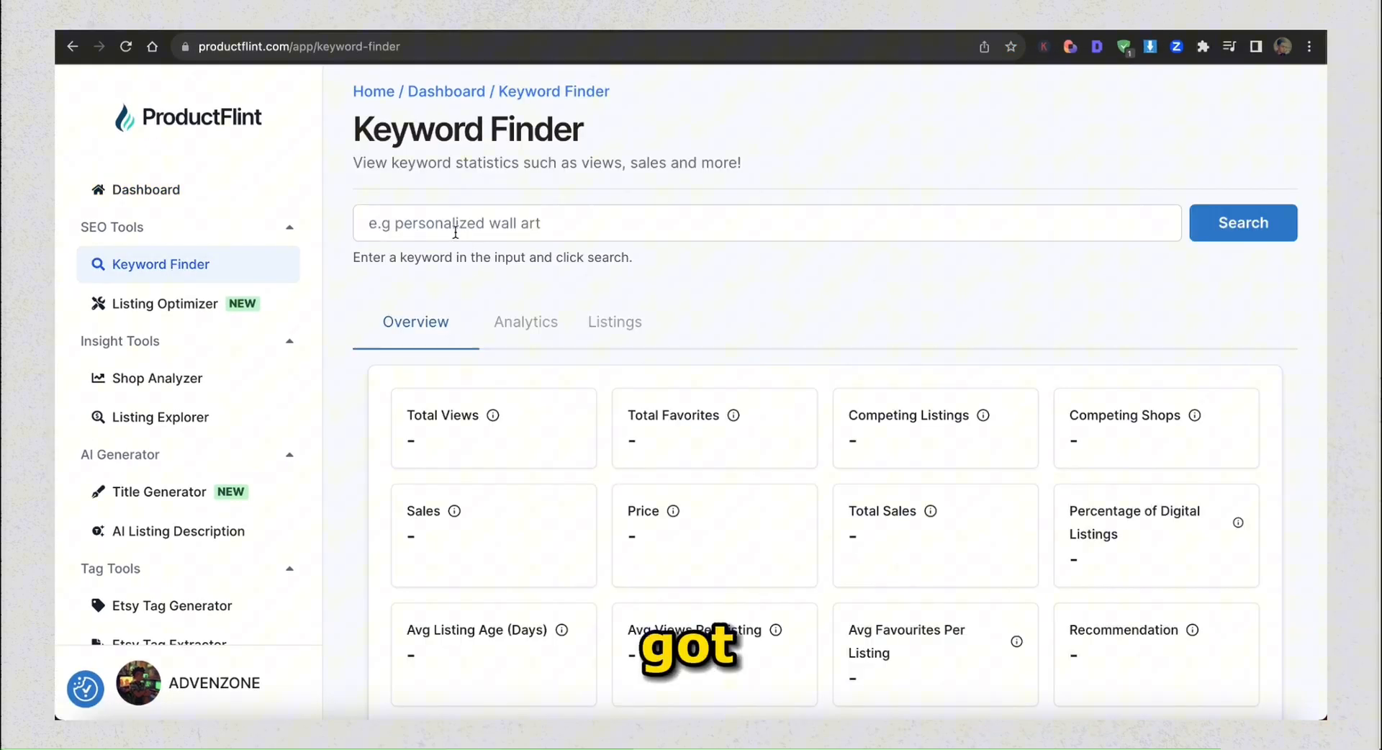
pyautogui.write('halloween')
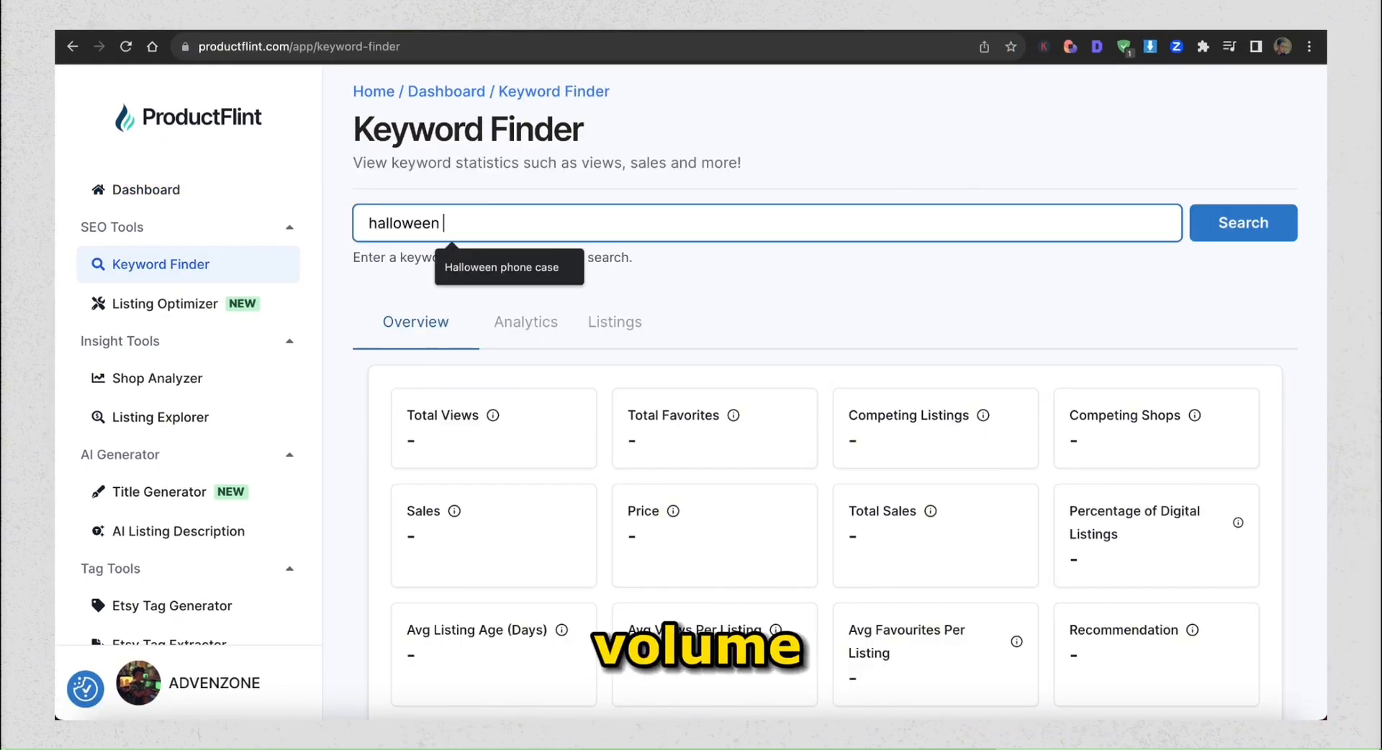
pyautogui.click(1242, 223)
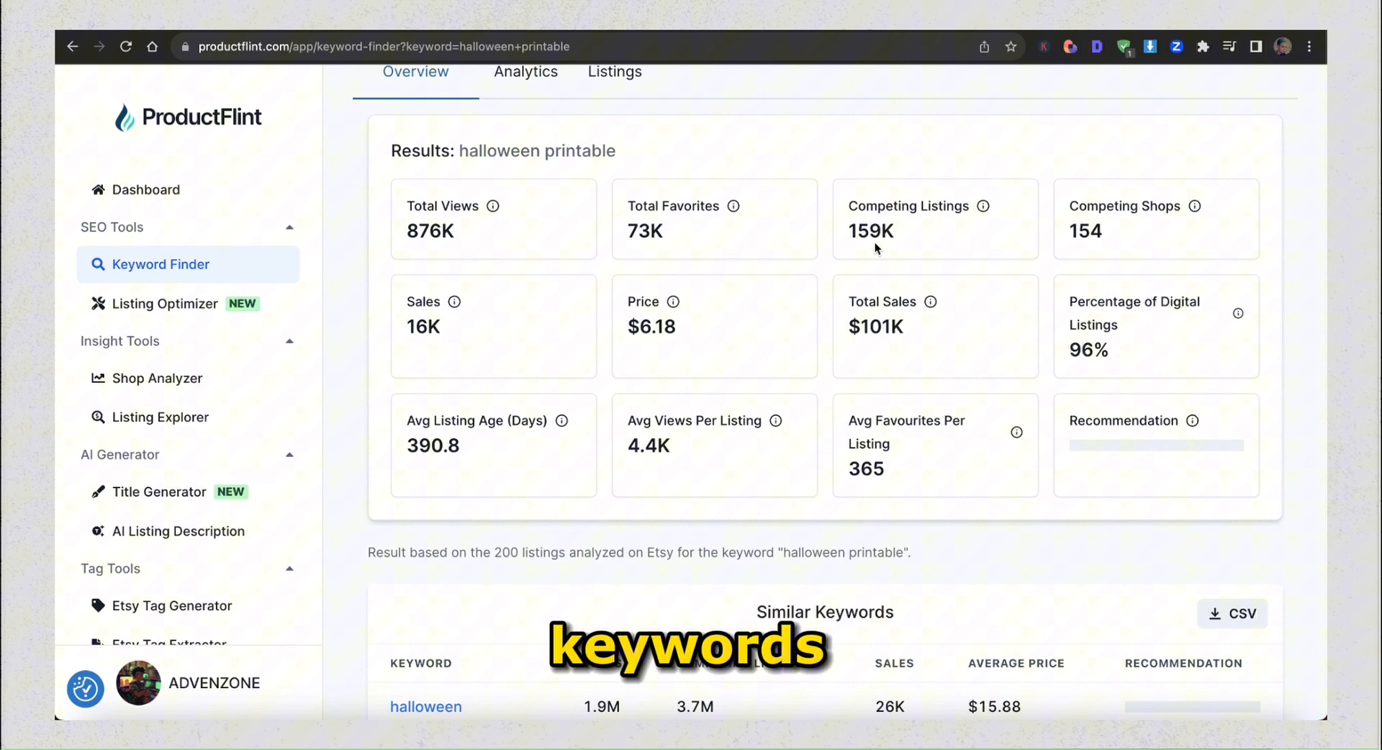
# Visit Listing Optimizer, Shop Analyzer and Listing Explorer from the sidebar without running searches
pyautogui.click(164, 303)
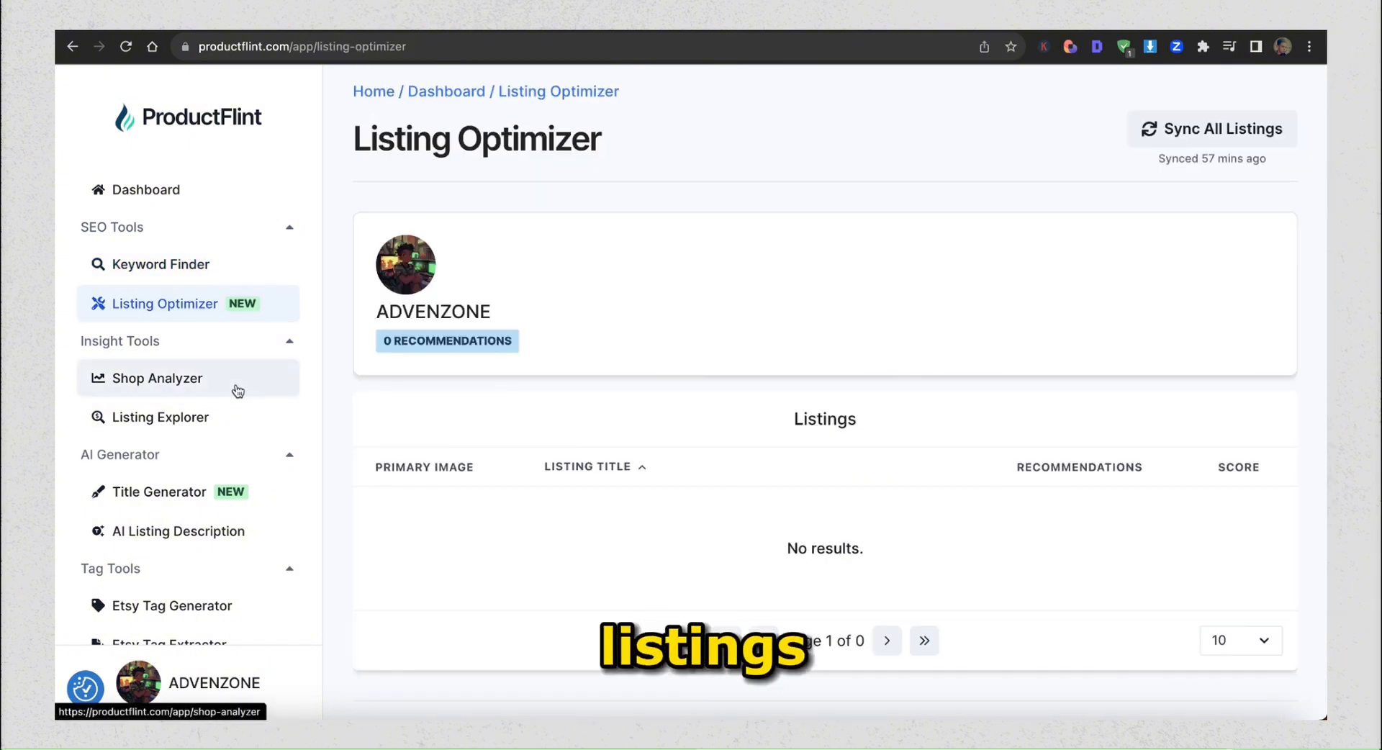
pyautogui.click(157, 377)
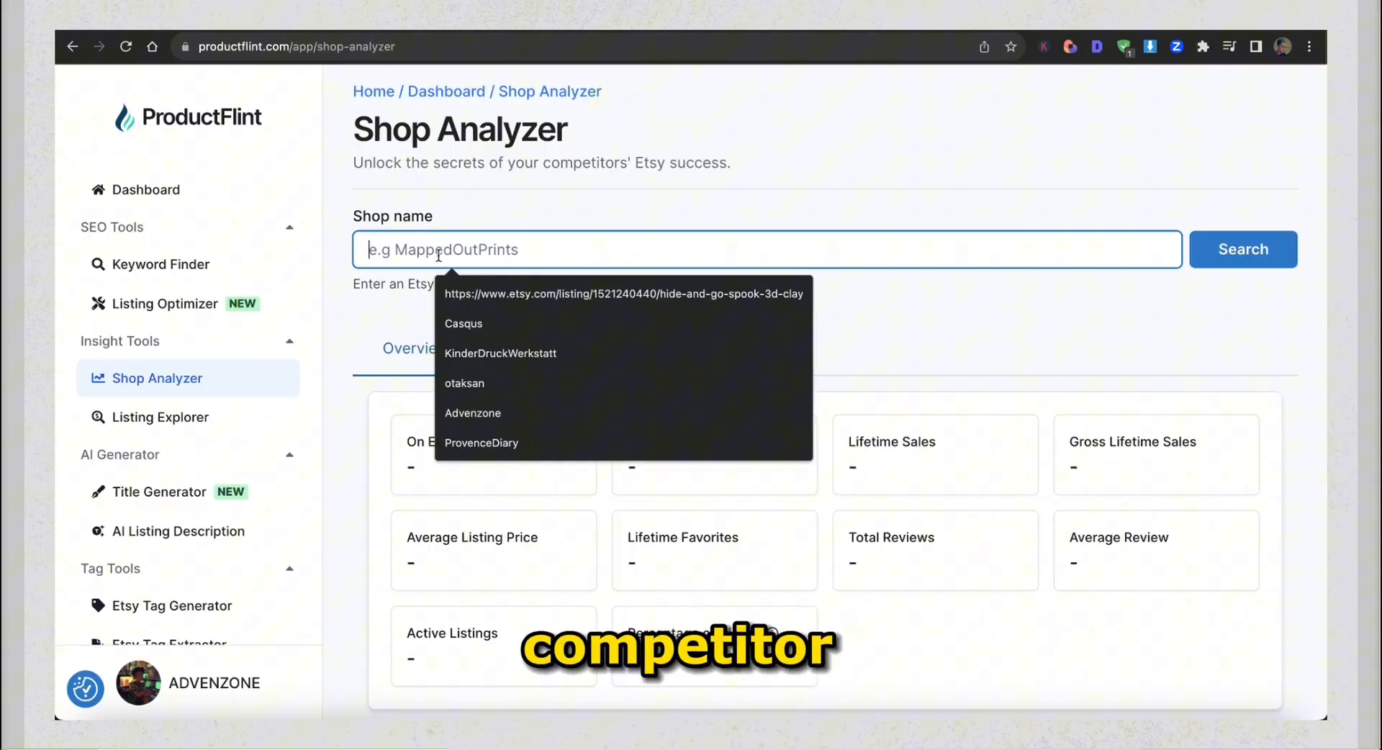
pyautogui.click(161, 417)
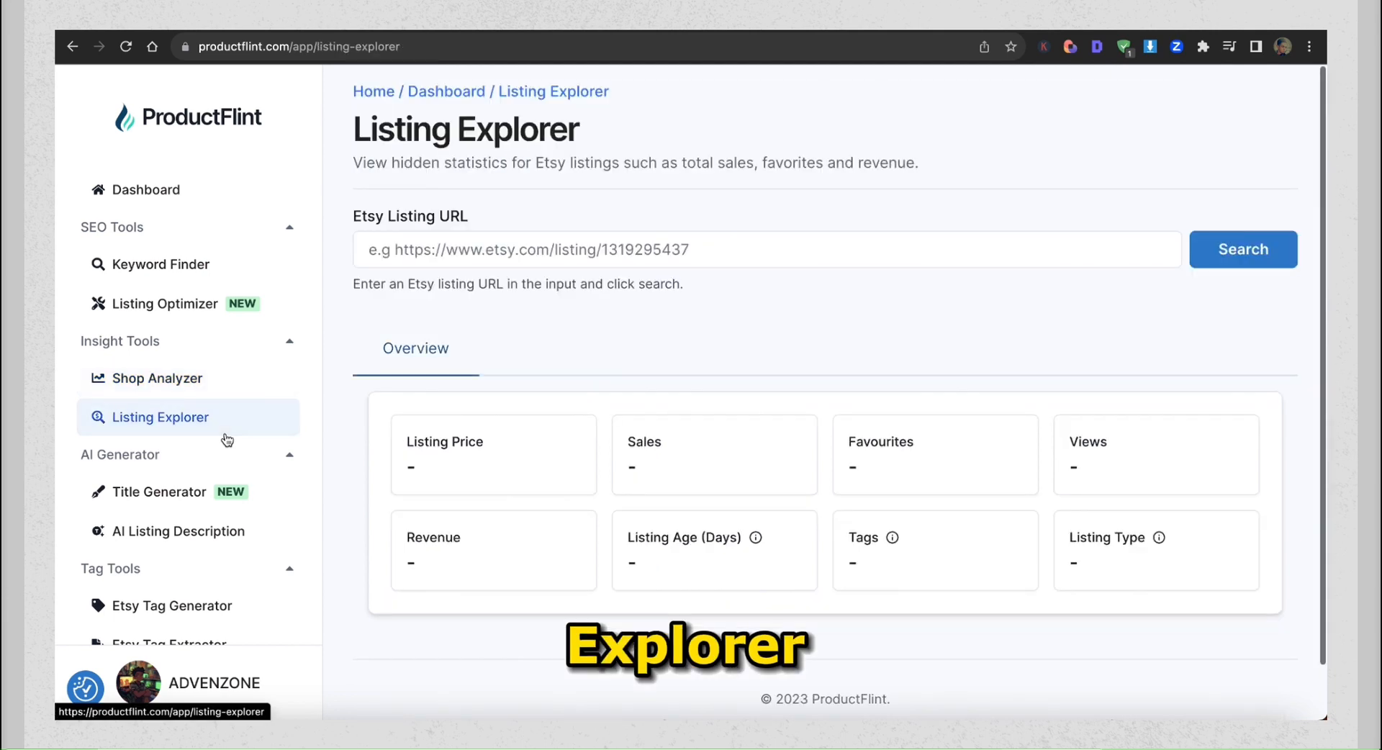